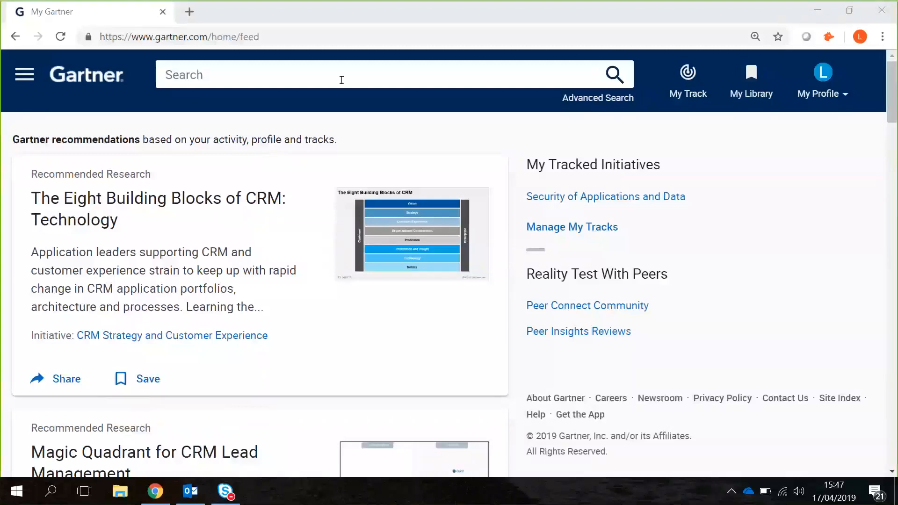
mouse_move(263, 113)
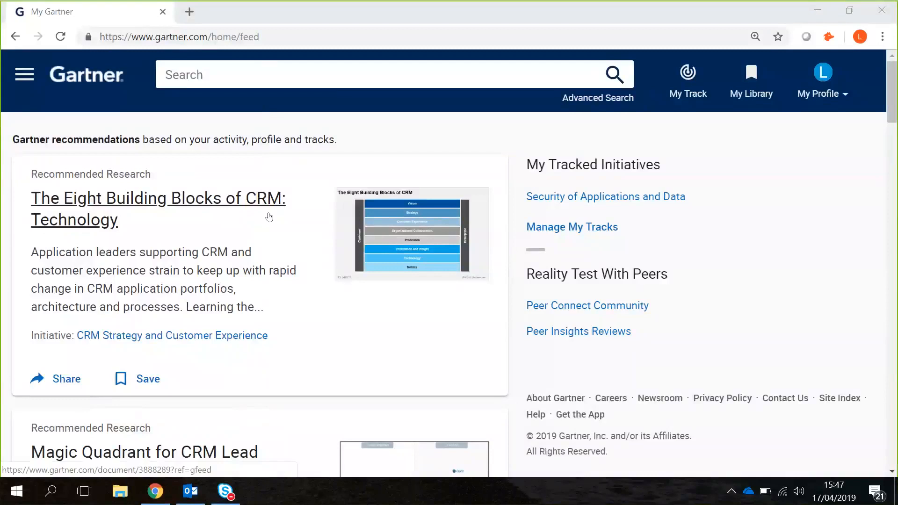
mouse_move(250, 251)
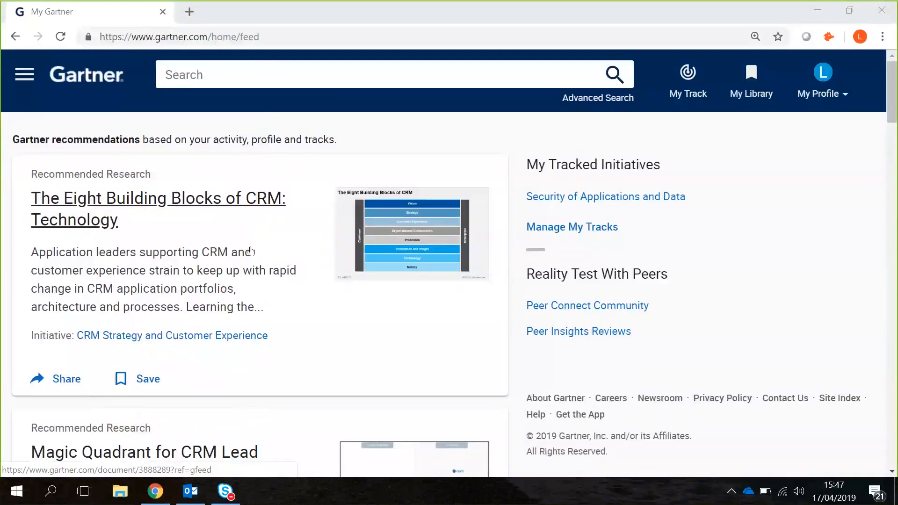
- Go to Initiatives through the Quick Links in the site navigation menu
scroll("down", 3)
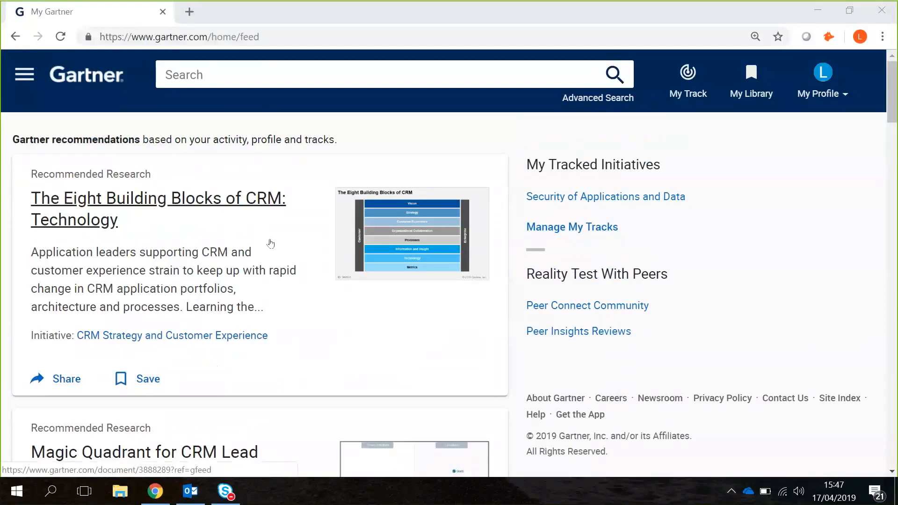
mouse_move(208, 314)
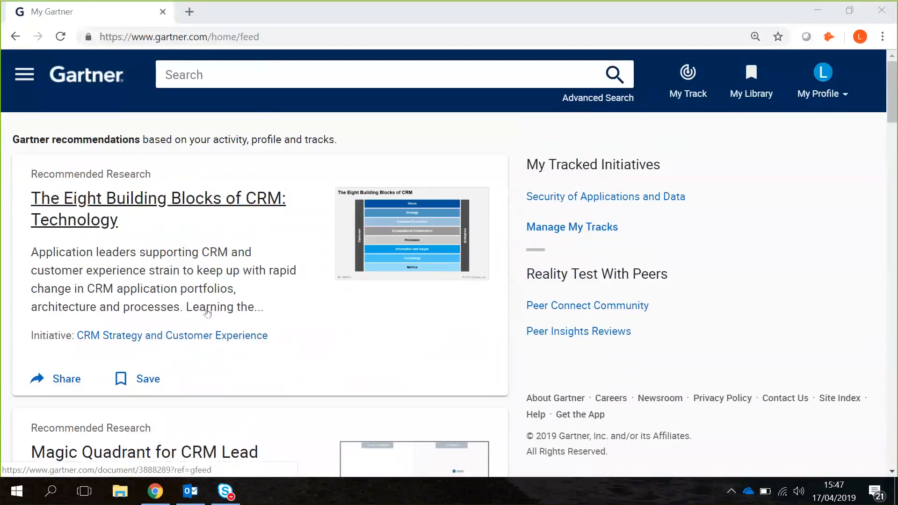
mouse_move(761, 137)
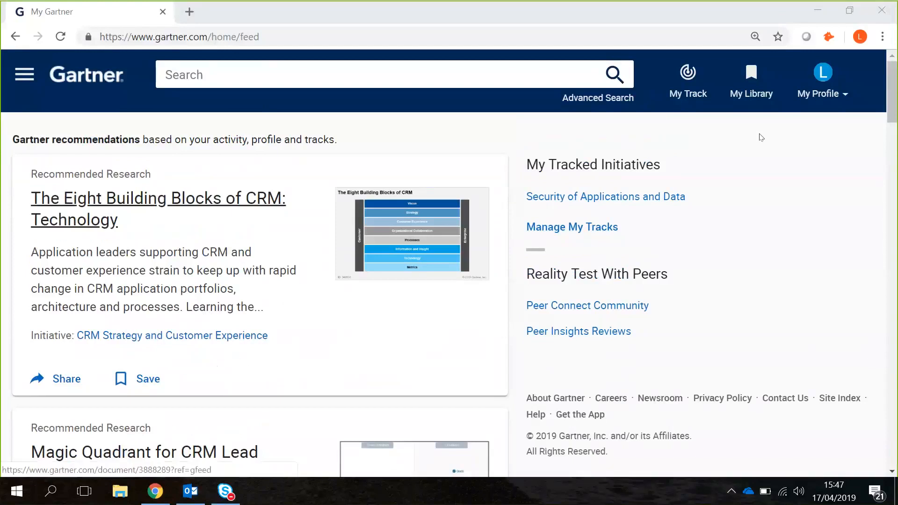
mouse_move(145, 342)
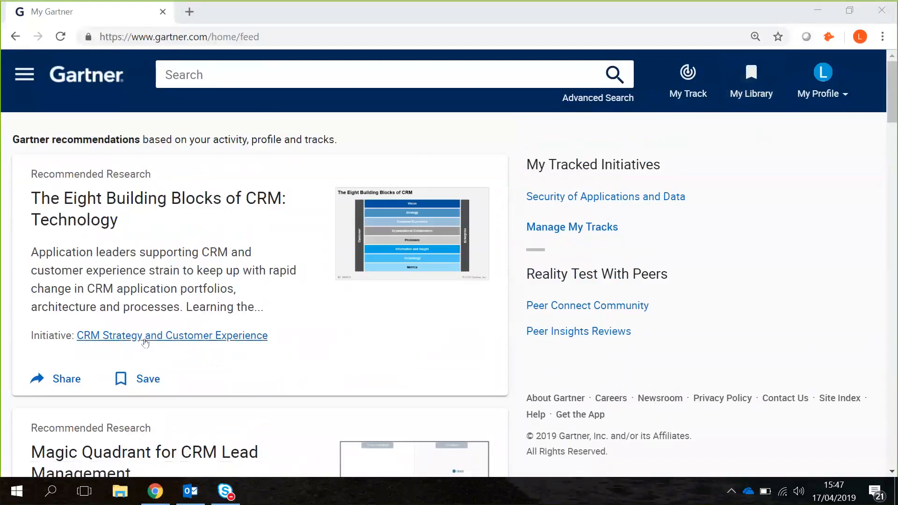
mouse_move(158, 209)
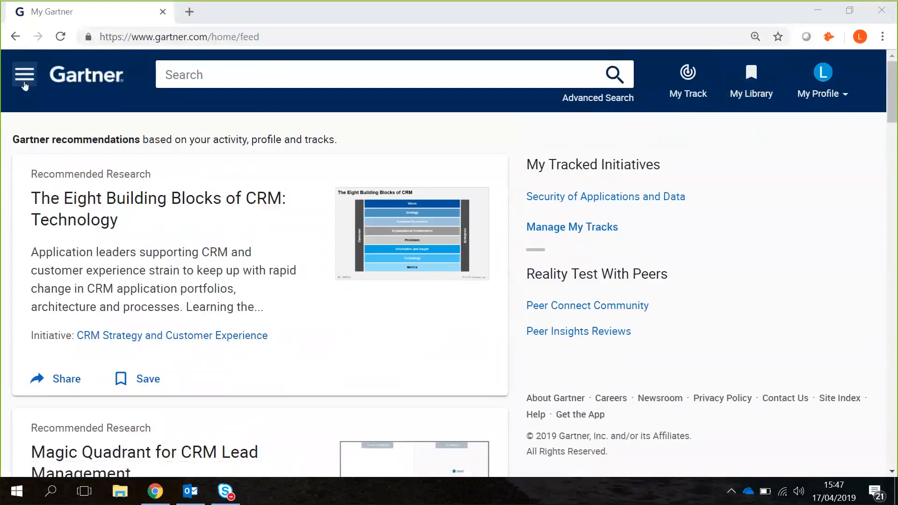
mouse_move(25, 84)
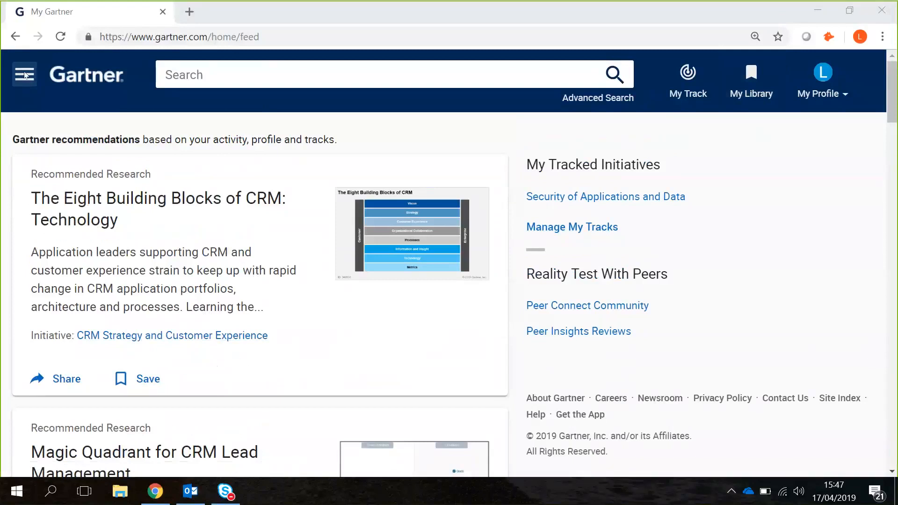
left_click(24, 74)
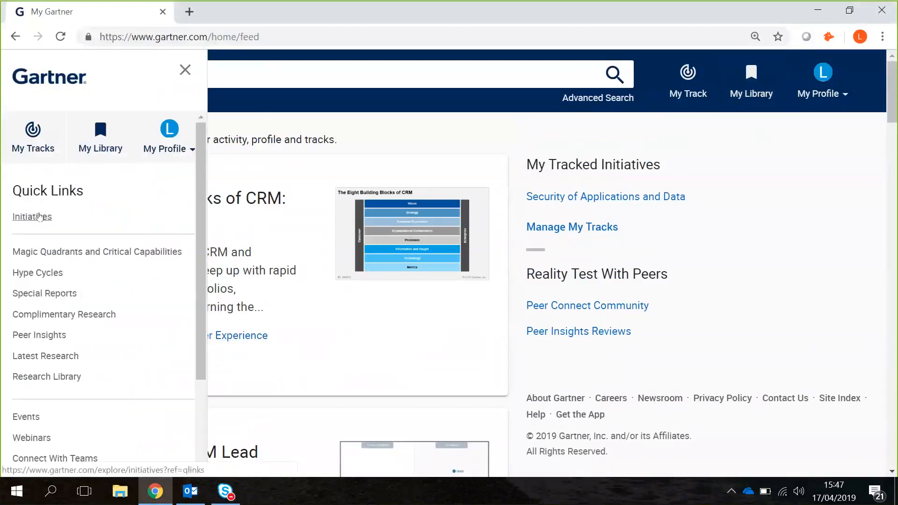
left_click(32, 216)
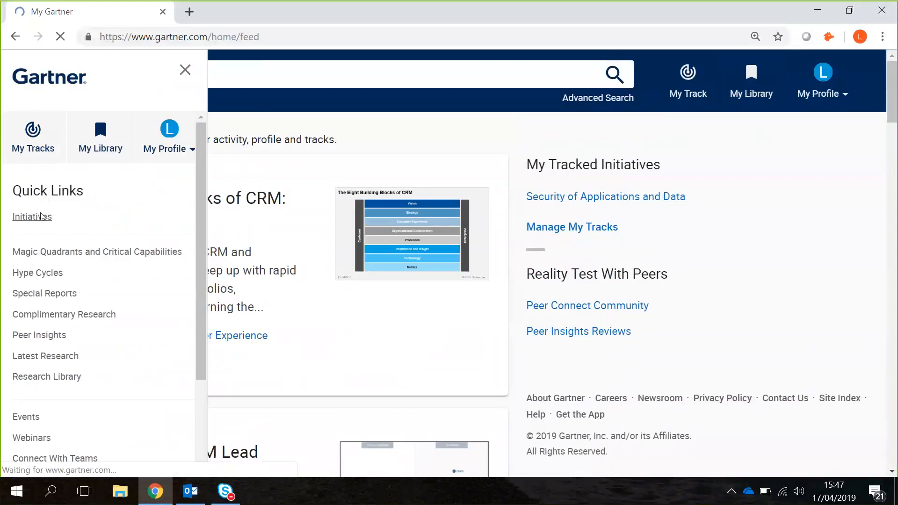
- Scroll the Initiatives page and browse initiatives grouped by role
left_click(32, 216)
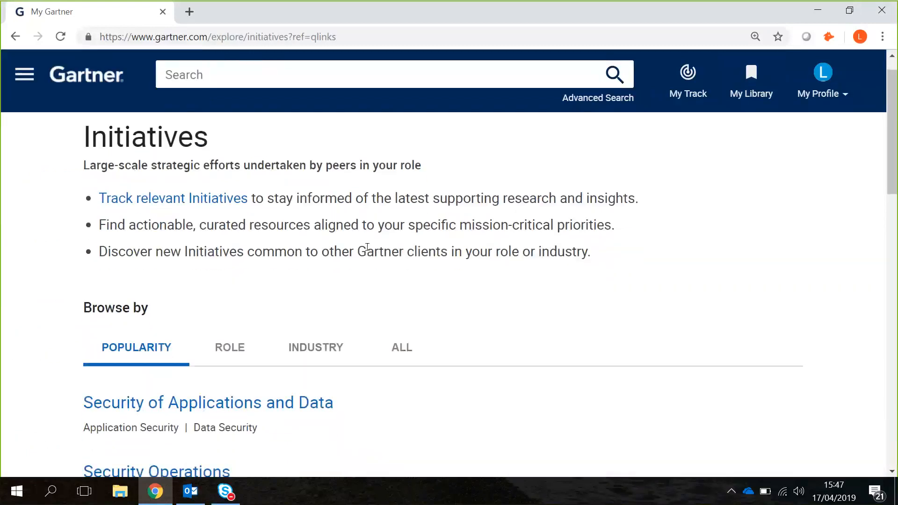
scroll("down", 3)
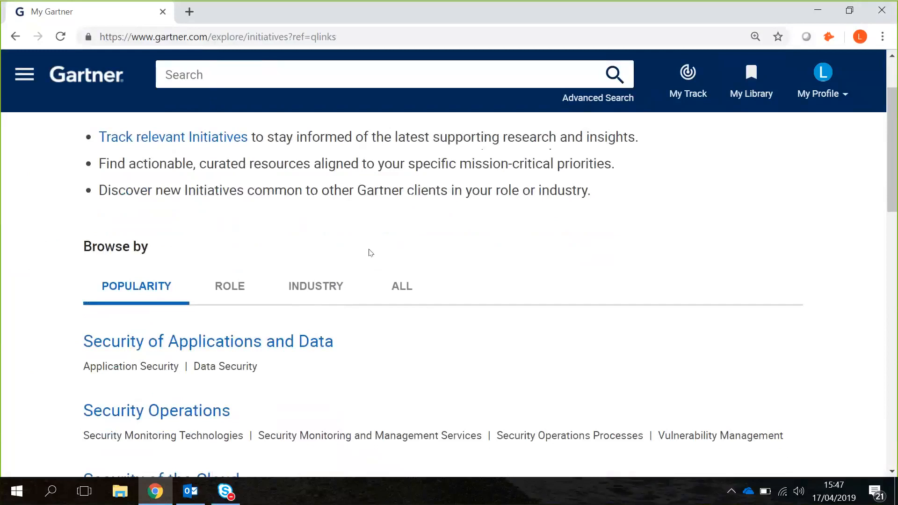
scroll("down", 3)
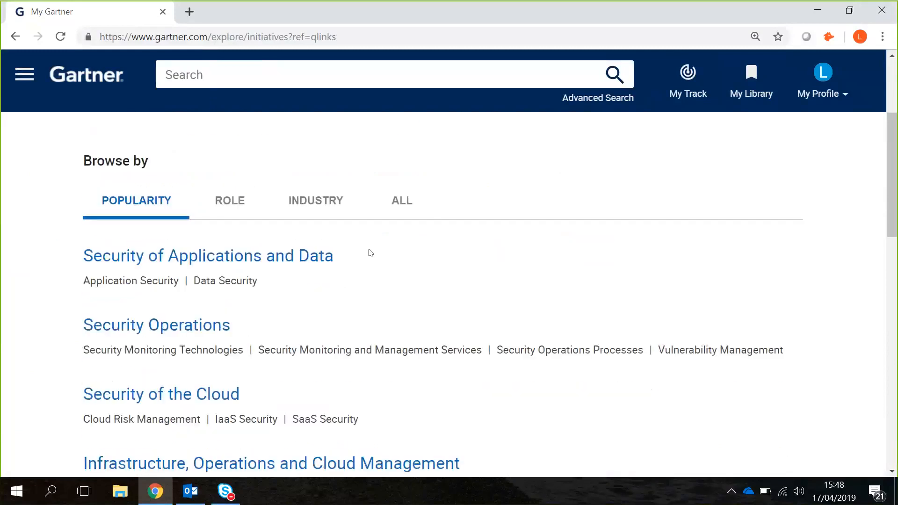
scroll("down", 3)
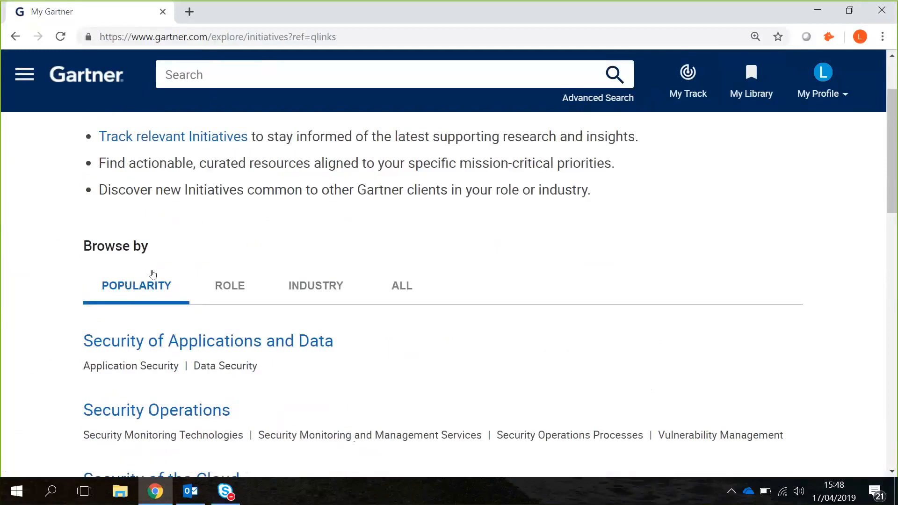
left_click(229, 285)
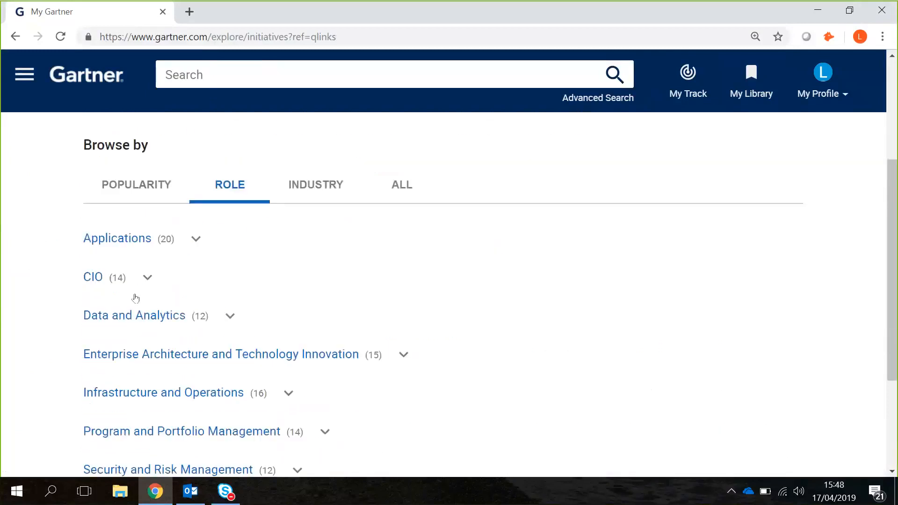
scroll("down", 3)
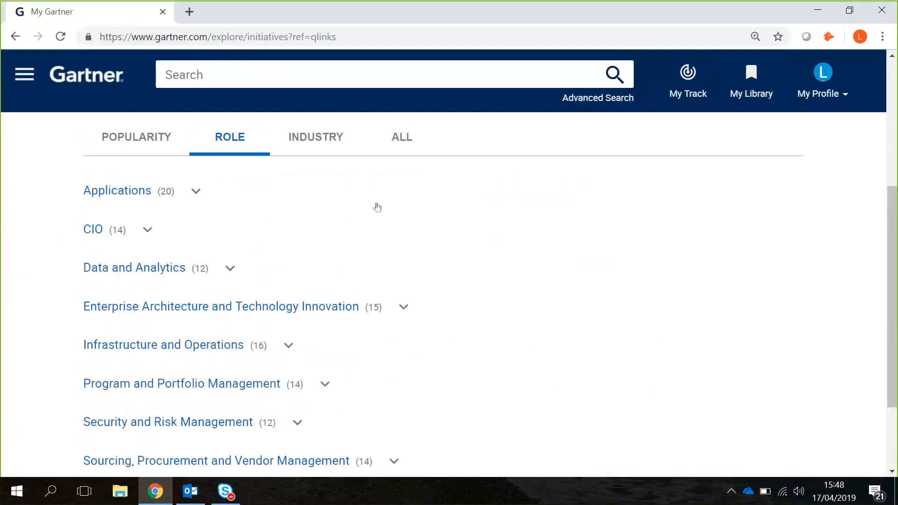
- View initiatives by industry, then all, then switch back to popularity
left_click(315, 137)
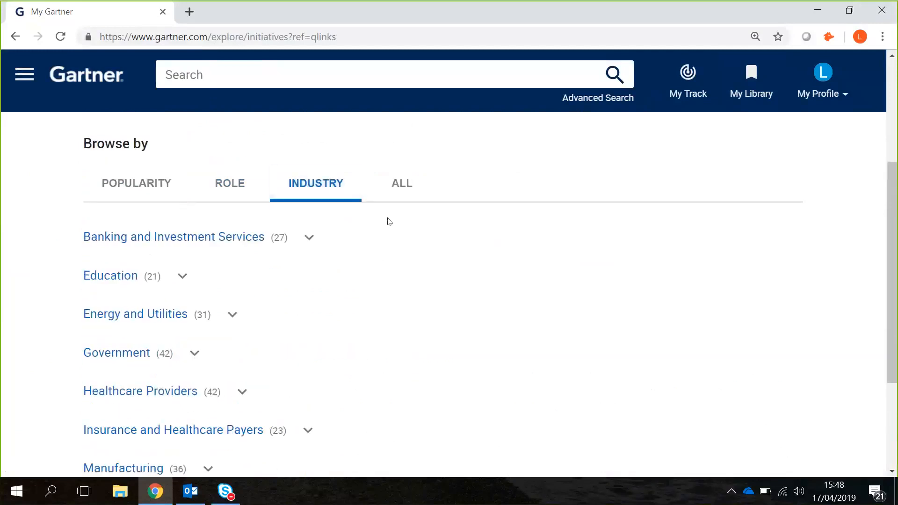
left_click(401, 184)
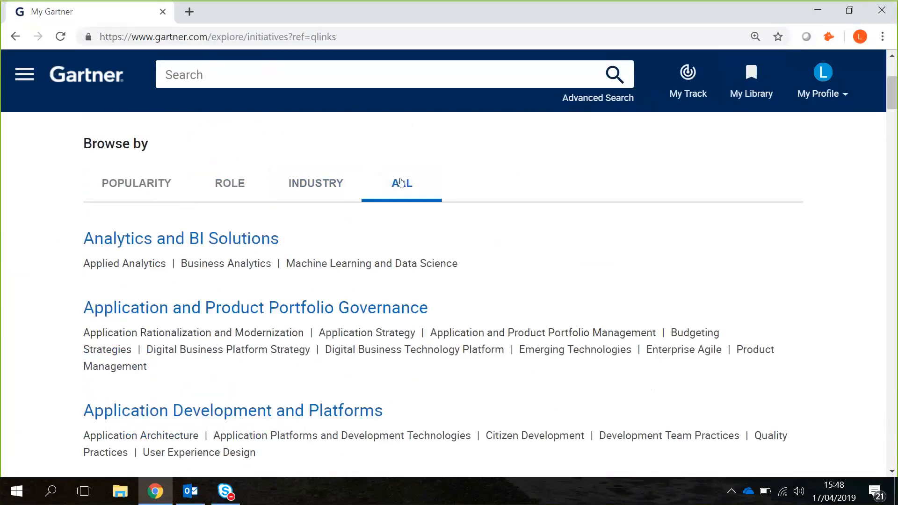
left_click(136, 183)
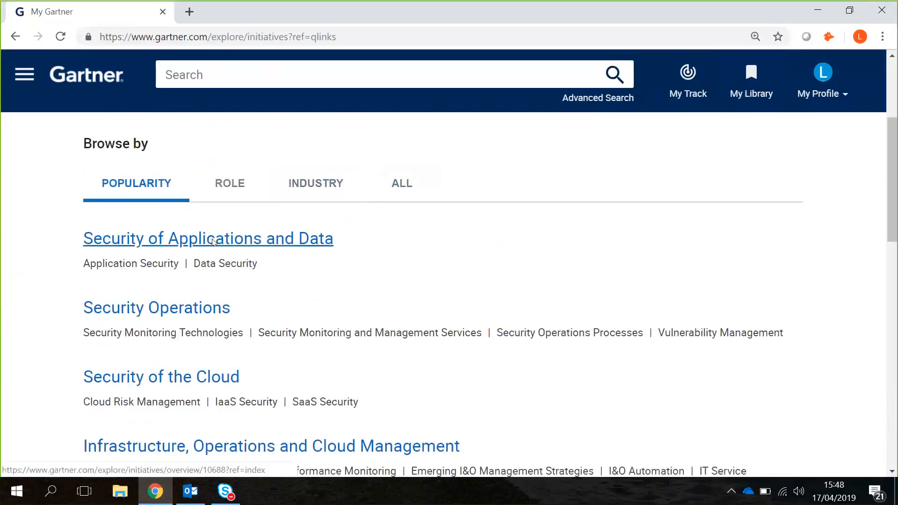
- Open 'How to Use the Data Security Governance Framework' from the Security of Applications and Data initiative
left_click(207, 238)
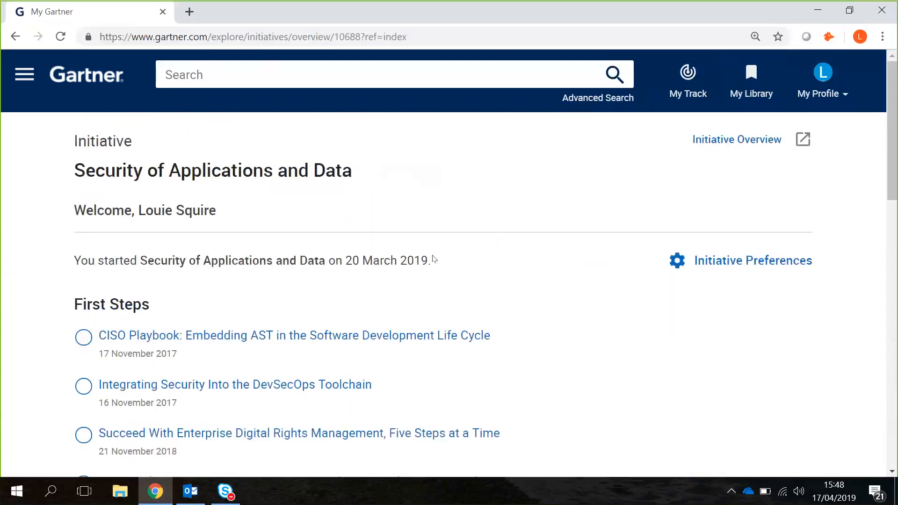
scroll("down", 3)
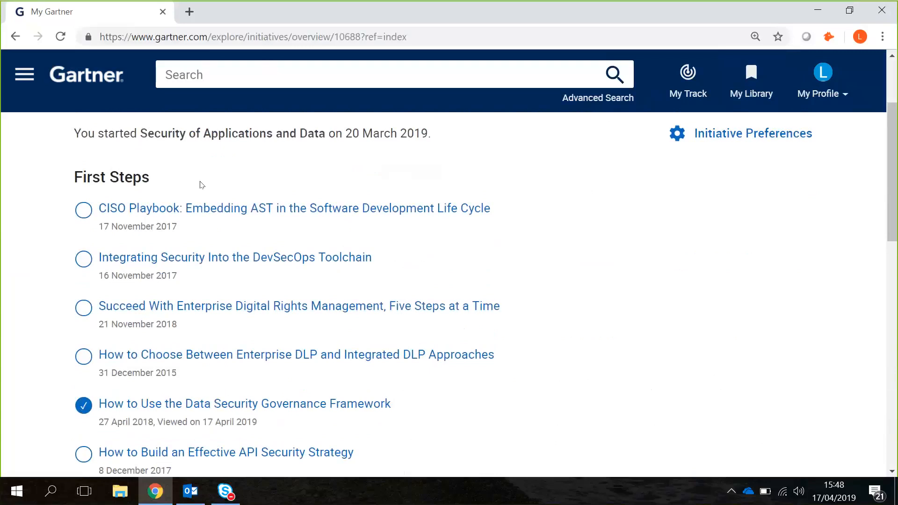
scroll("down", 3)
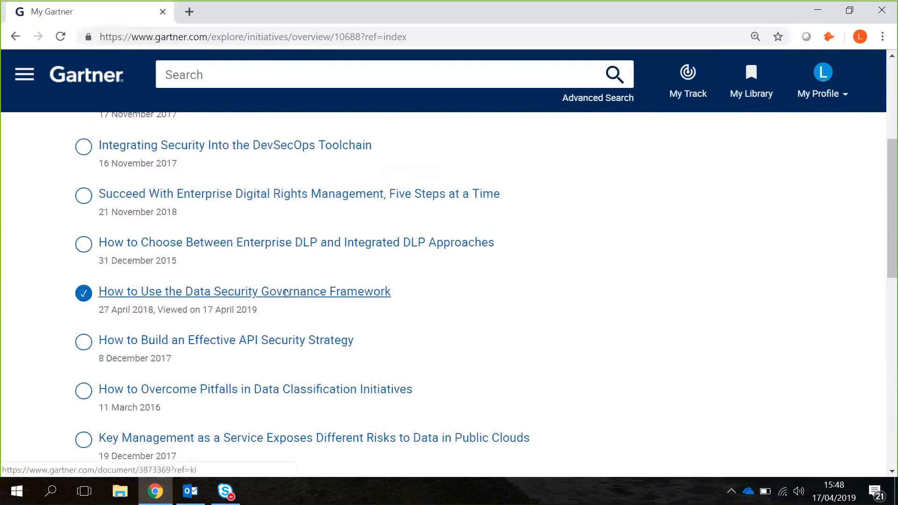
left_click(244, 291)
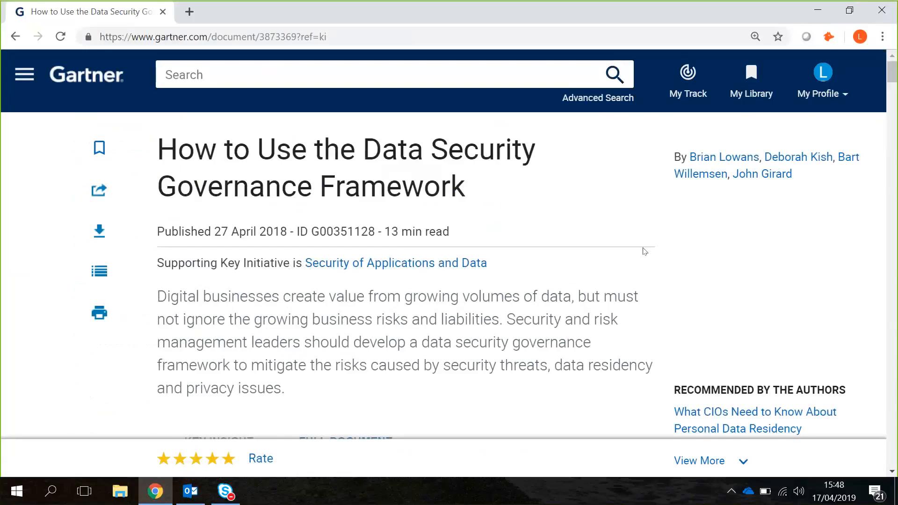
mouse_move(766, 262)
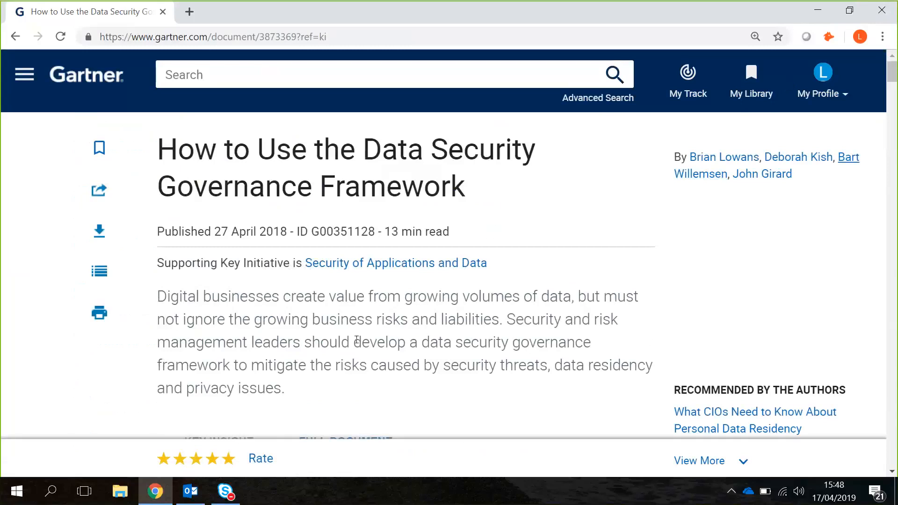
- Scroll past Key Challenges to the Recommendations and Strategic Planning Assumption headings
scroll("down", 3)
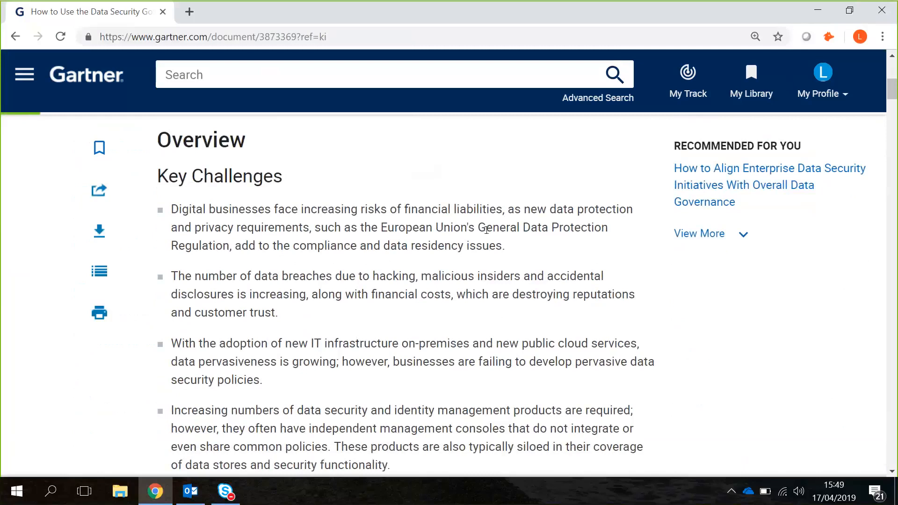
mouse_move(427, 274)
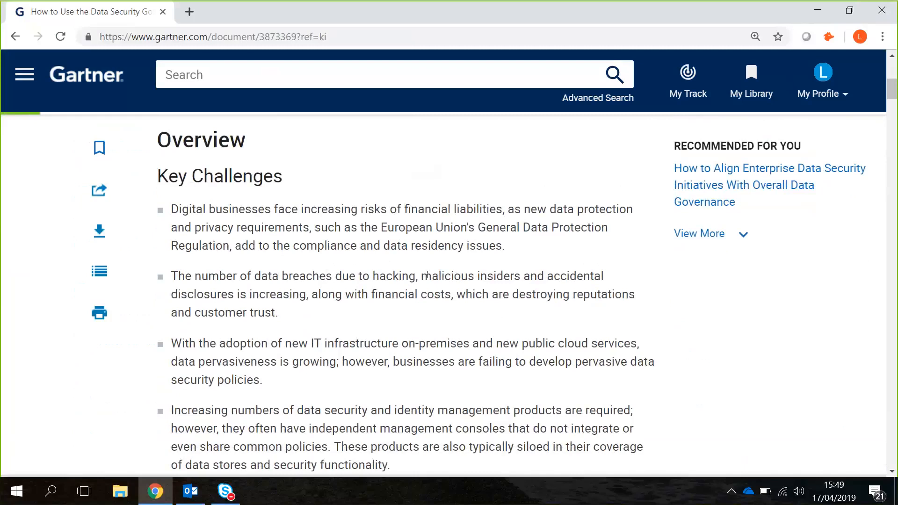
scroll("down", 3)
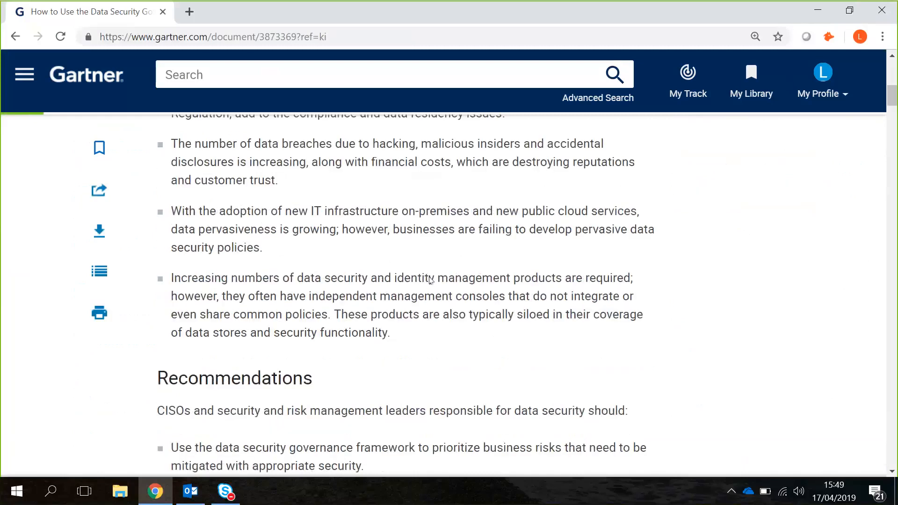
scroll("down", 3)
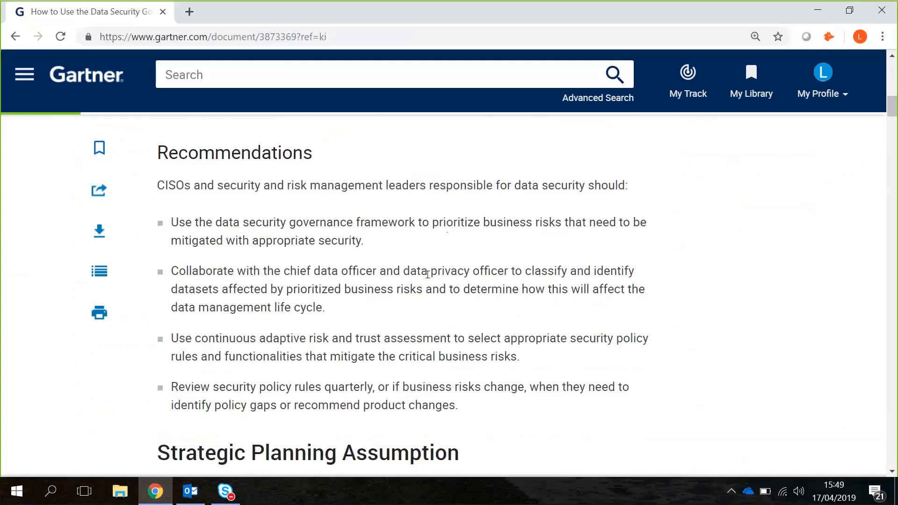
- Scroll through the Analysis sections to Evidence and Recommended by the Authors
scroll("down", 3)
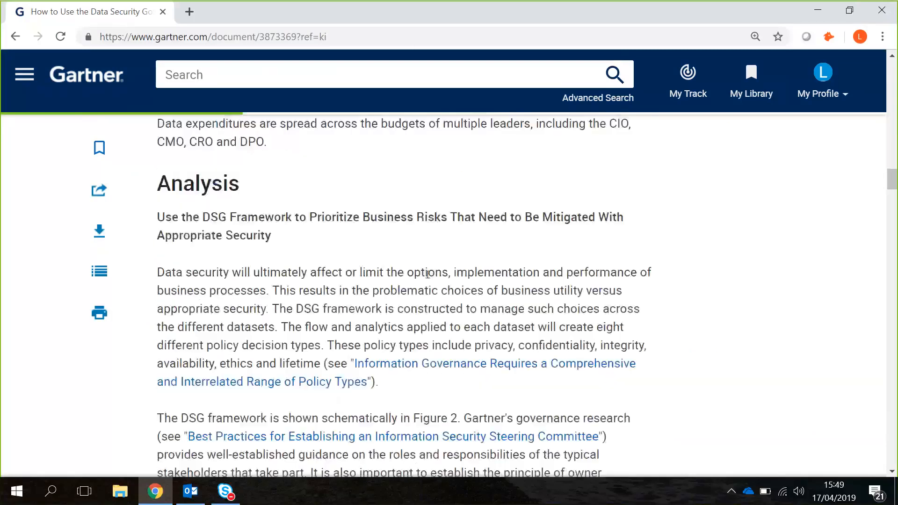
scroll("down", 3)
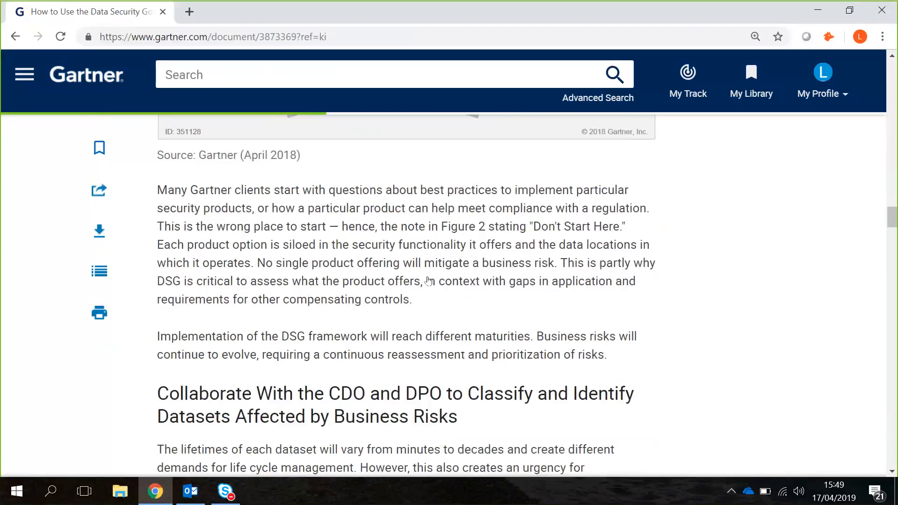
scroll("down", 3)
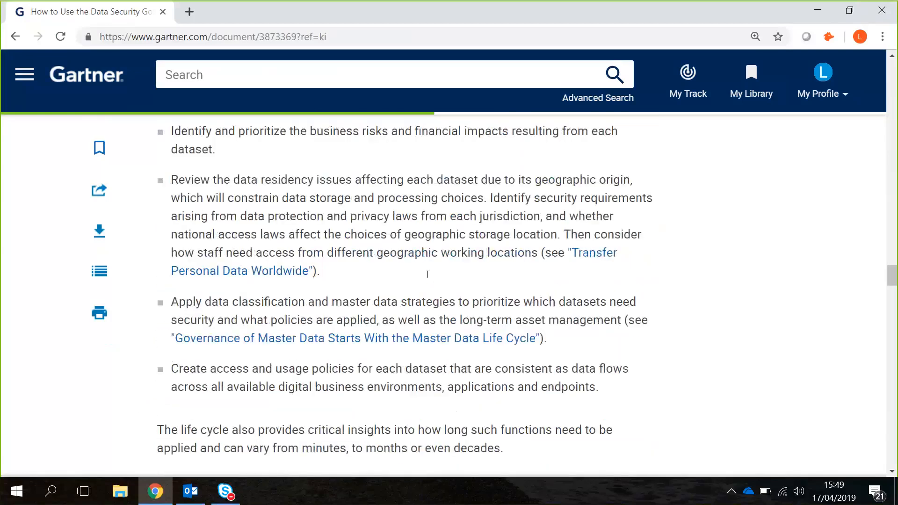
scroll("down", 3)
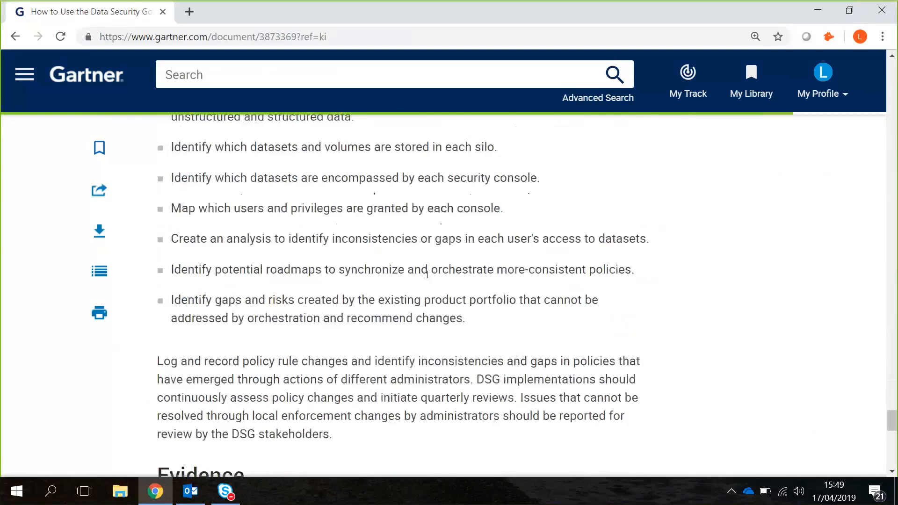
scroll("down", 3)
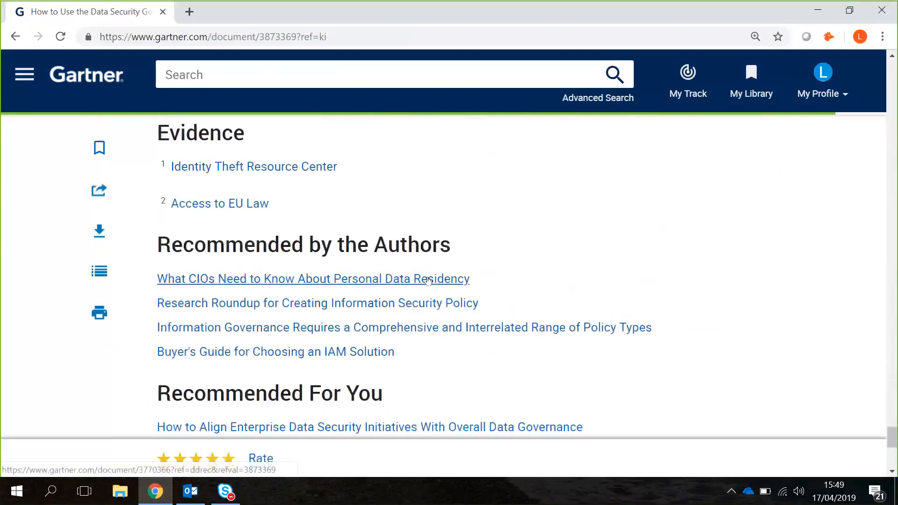